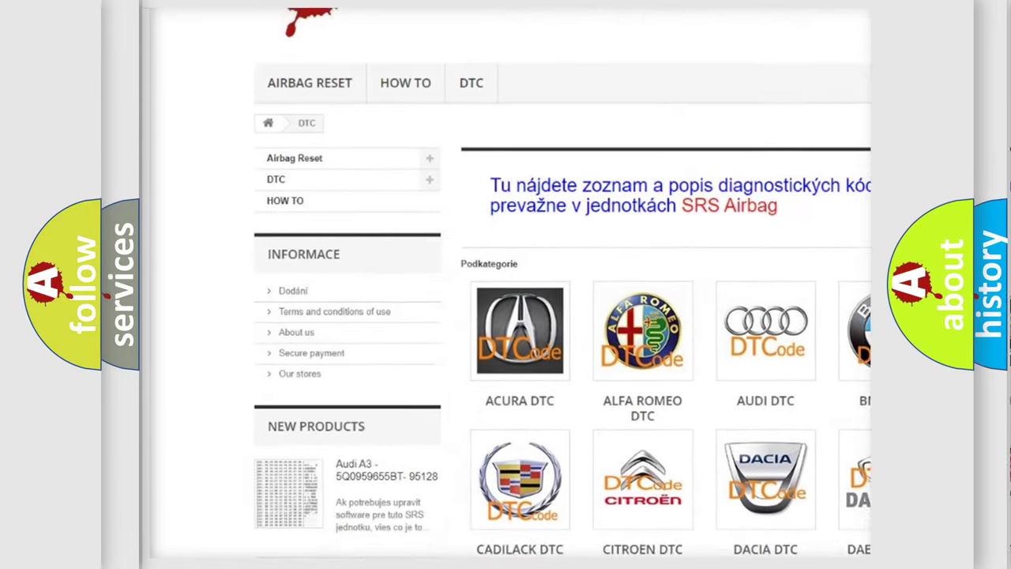
Step: Scroll past the car-brand logos on airbagreset.sk to reach the long DTC code list
scroll(down, 3)
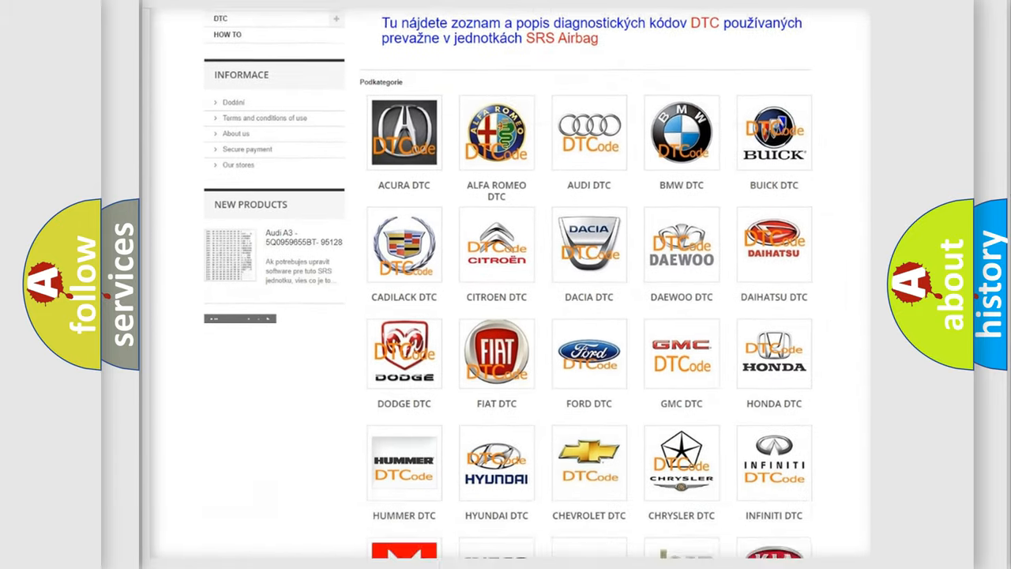
scroll(down, 3)
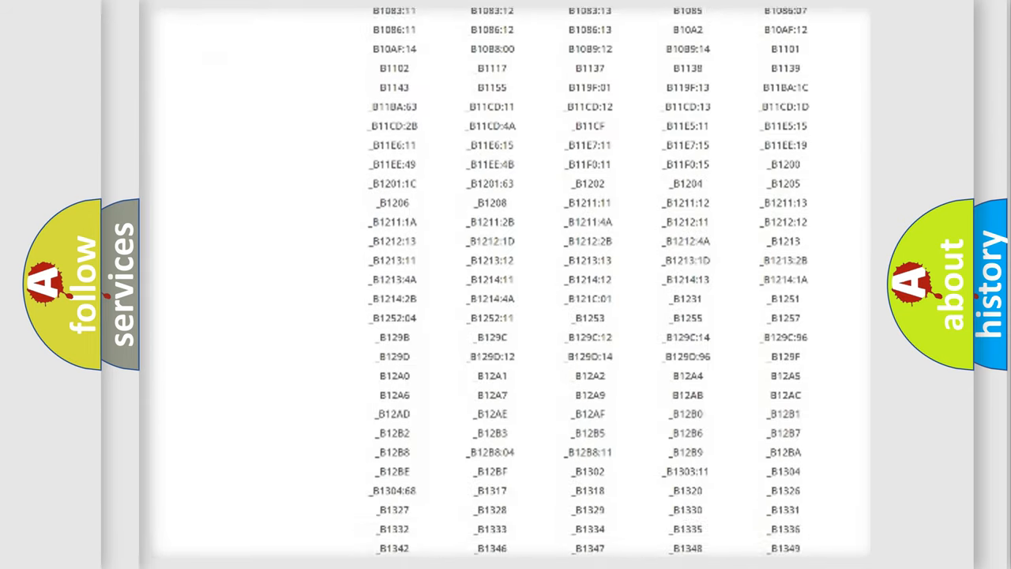
scroll(down, 3)
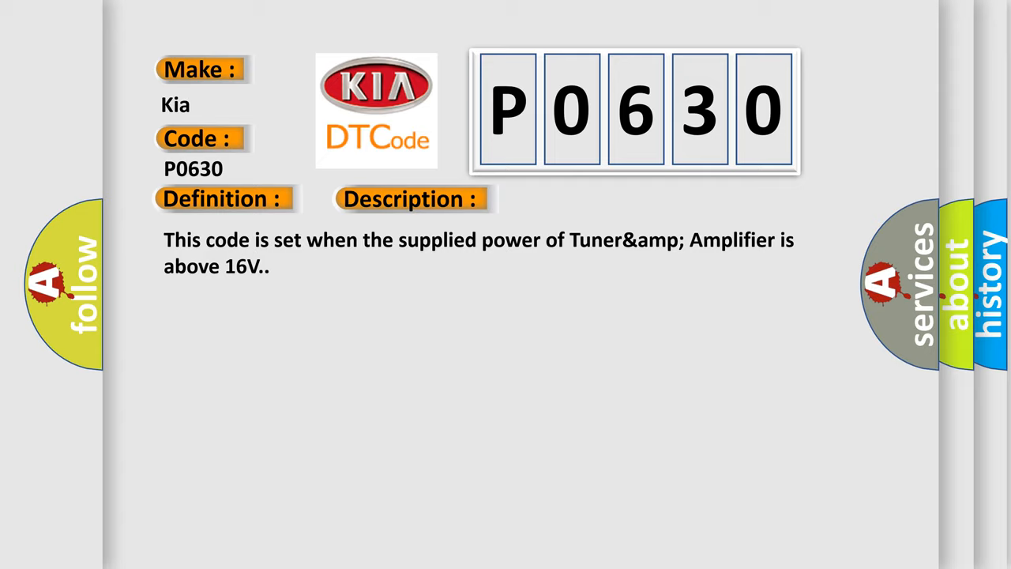
Step: Advance the P0630 slide to its cause: alternator, tuner and amplifier
click(578, 198)
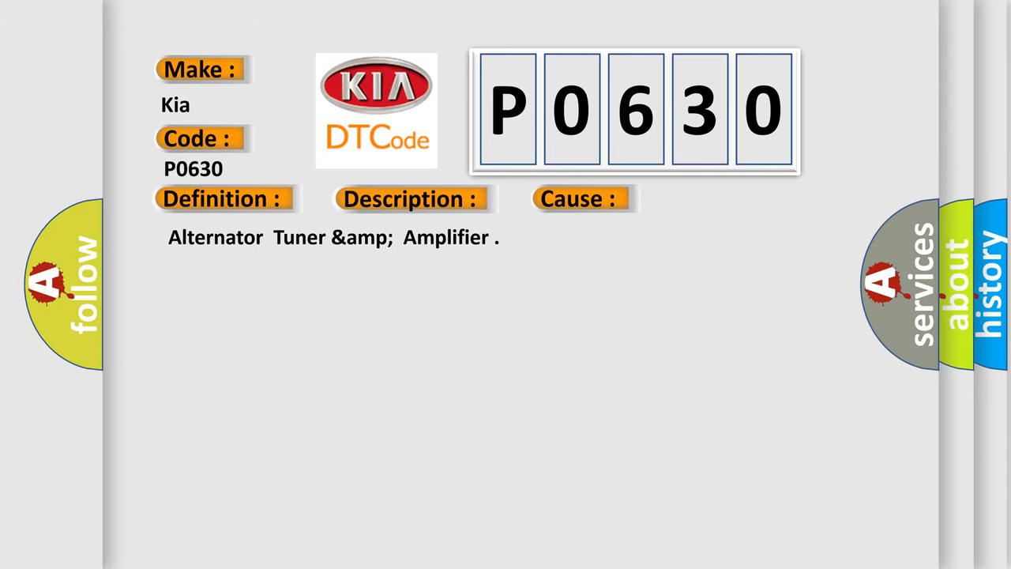